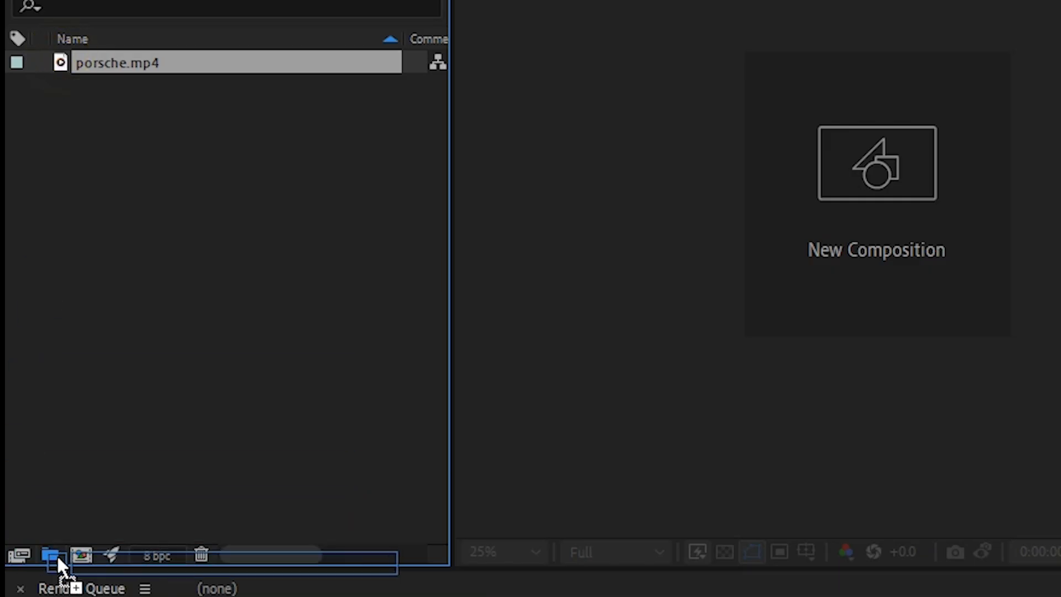
# Step: Create a porsche composition from porsche.mp4 and apply 3D Camera Tracker to analyze it
pyautogui.click(875, 163)
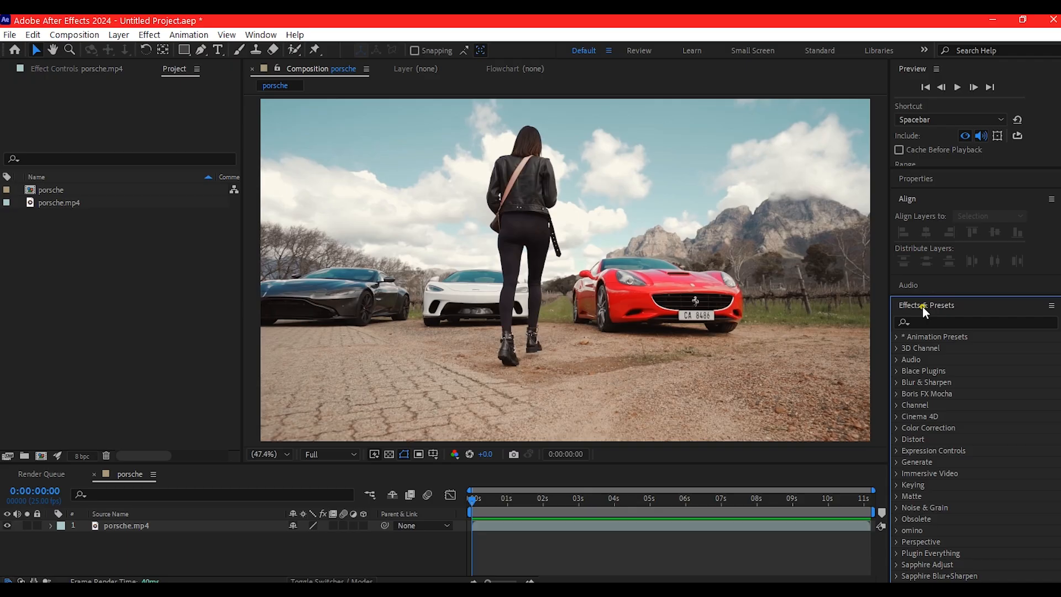
pyautogui.write('3')
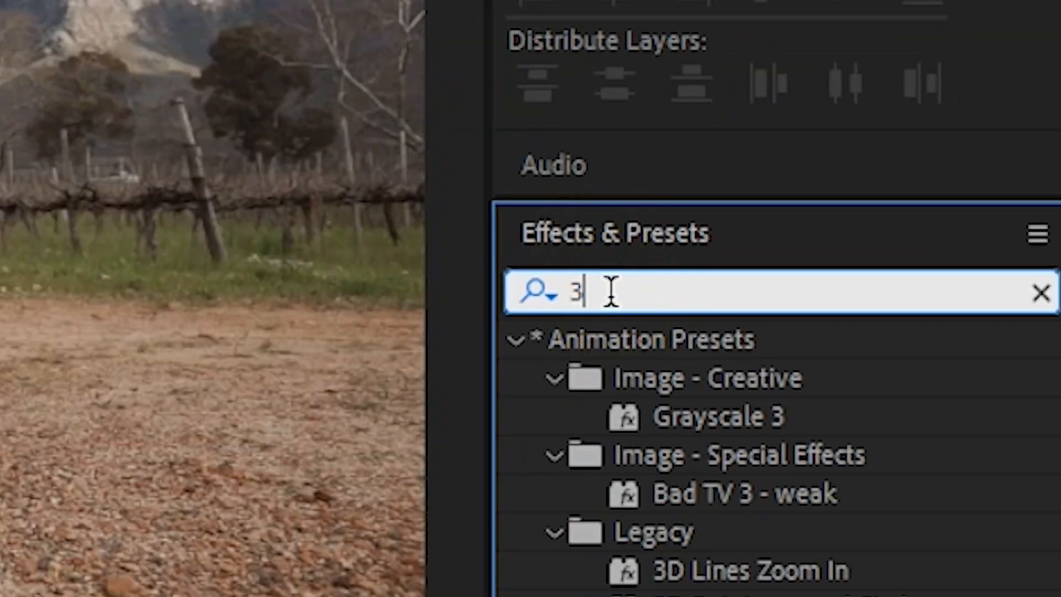
pyautogui.write('d came')
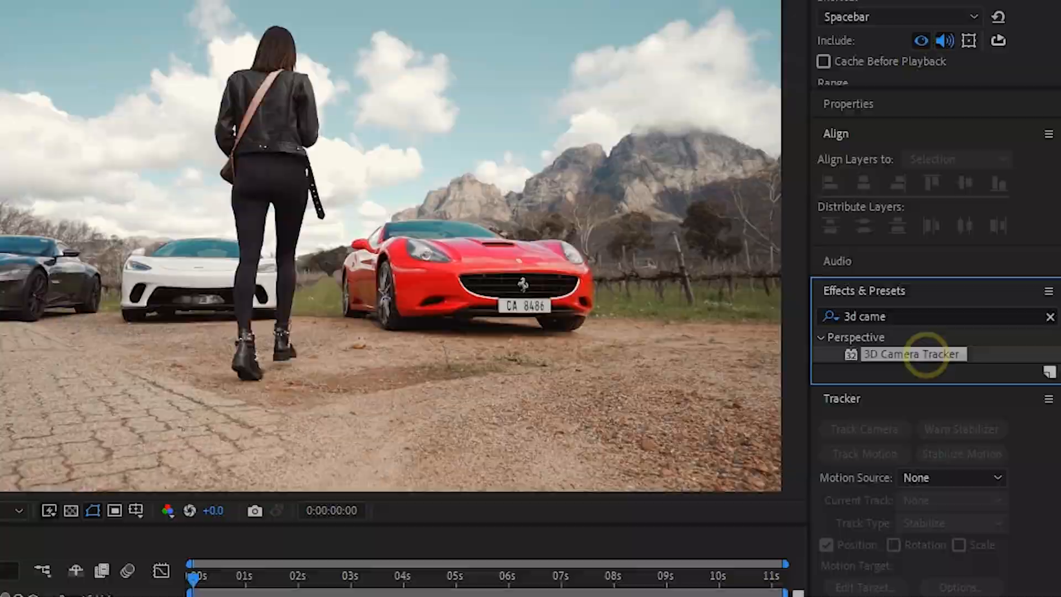
pyautogui.doubleClick(911, 353)
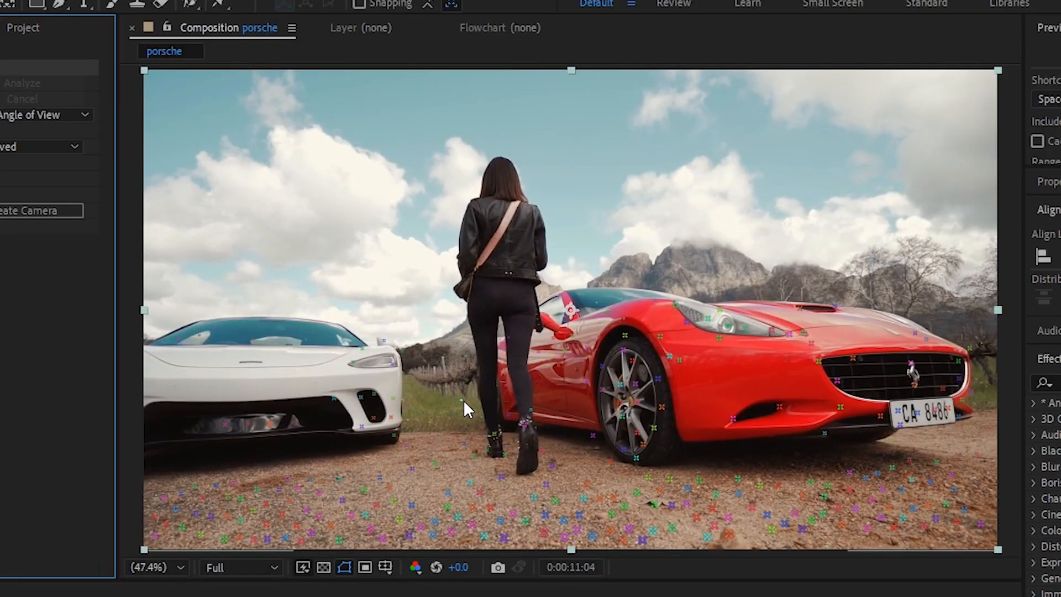
# Step: Create a 3D Tracker Camera from the selected track points via the context menu
pyautogui.rightClick(470, 408)
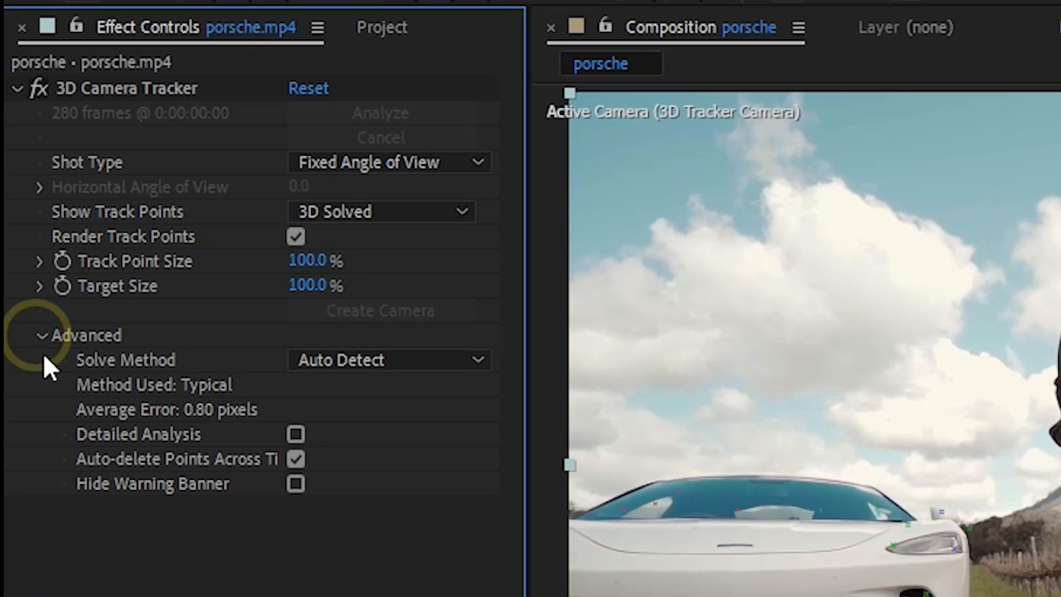
pyautogui.moveTo(82, 491)
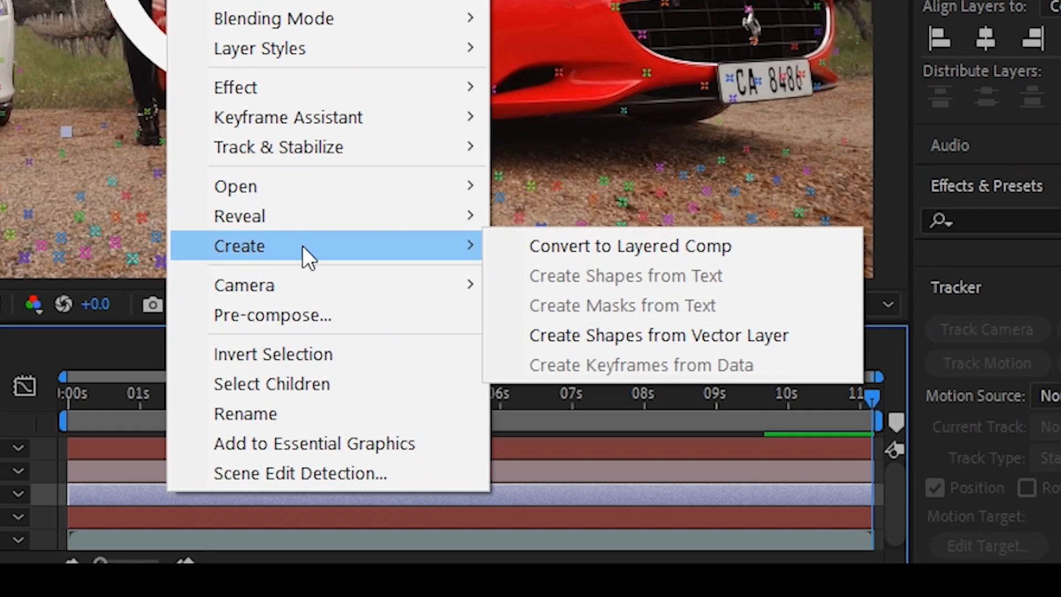
# Step: Hide the extra tracker layers using shy layer switches
pyautogui.click(658, 335)
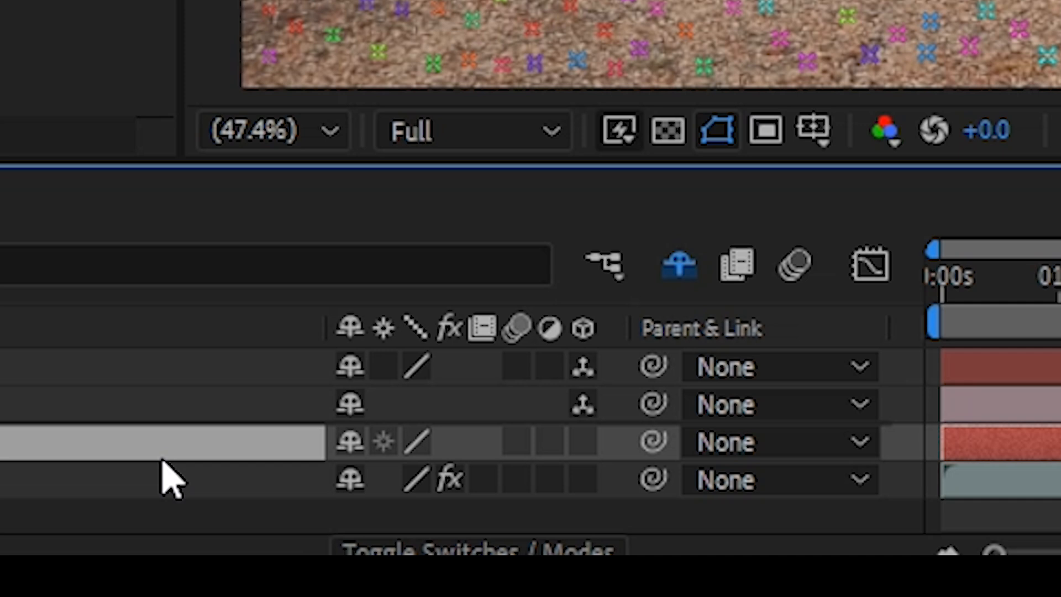
pyautogui.moveTo(585, 460)
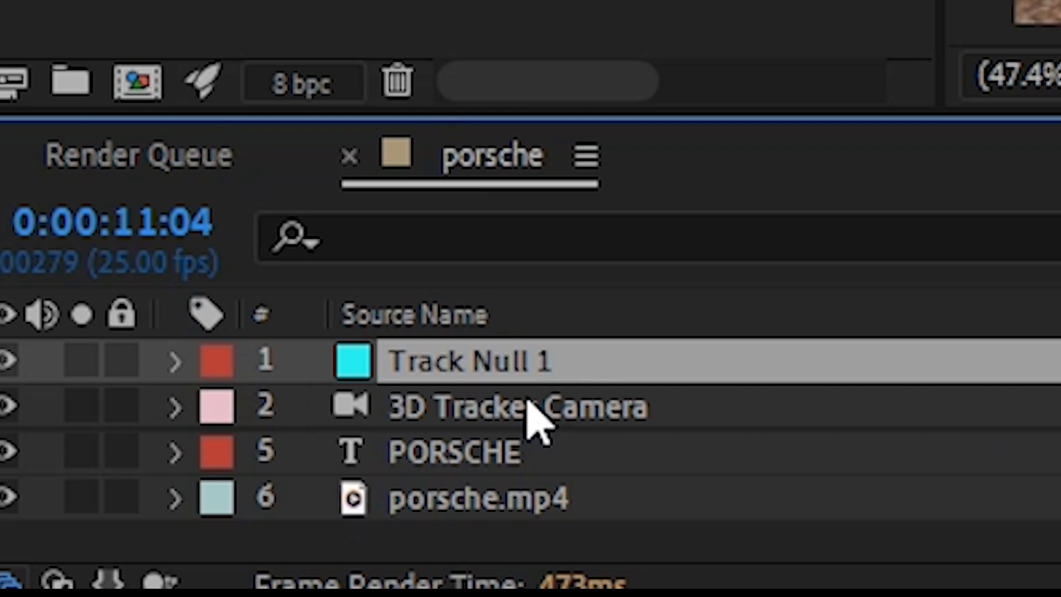
# Step: Copy Track Null 1's Position onto the PORSCHE text layer
pyautogui.click(174, 359)
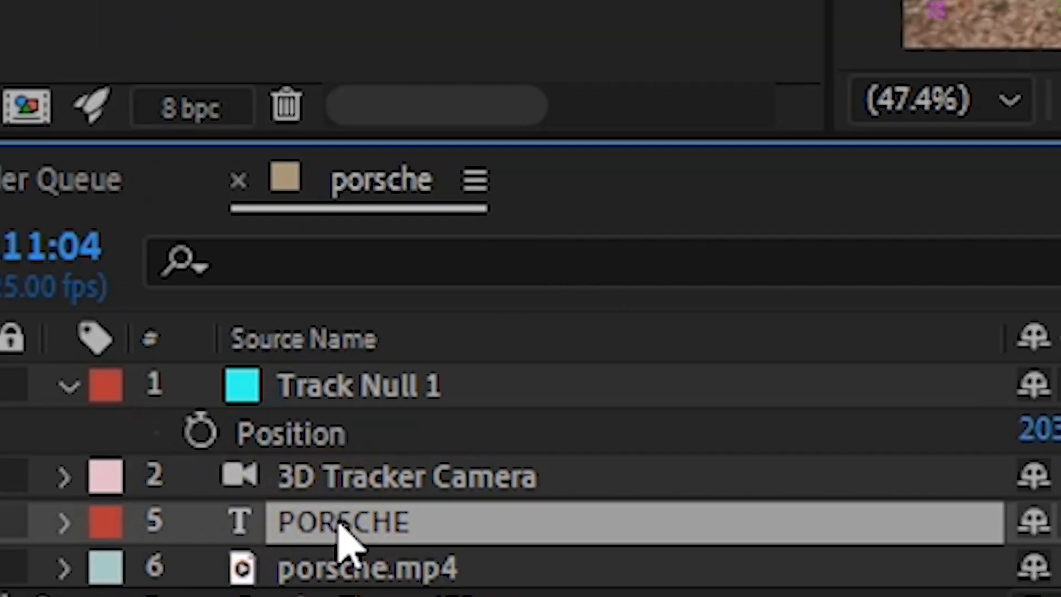
pyautogui.click(65, 521)
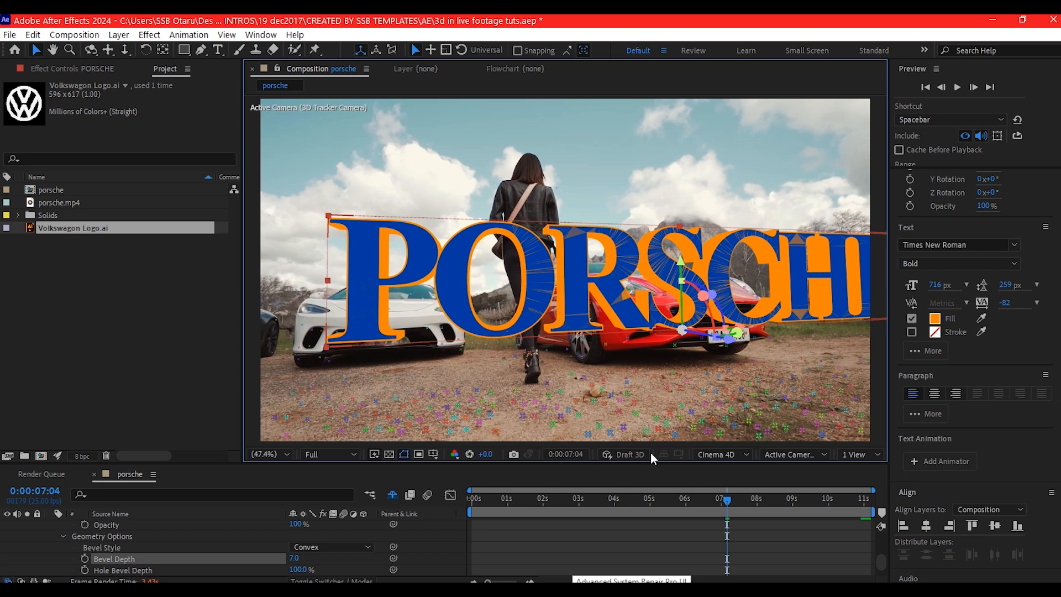
# Step: Add Spot Light 1 that casts shadows at 200% shadow darkness
pyautogui.click(718, 454)
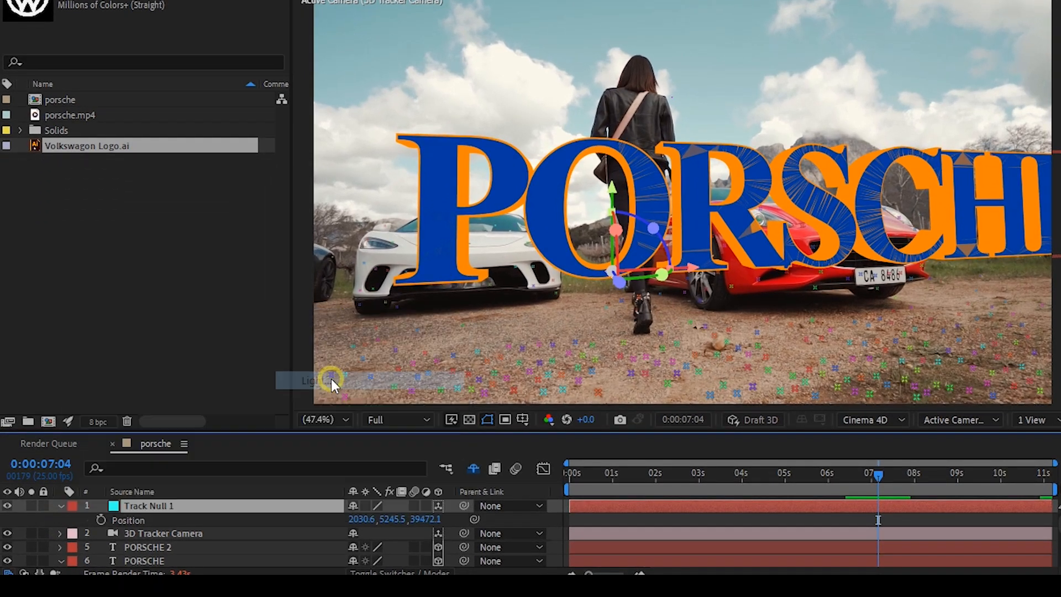
pyautogui.doubleClick(311, 380)
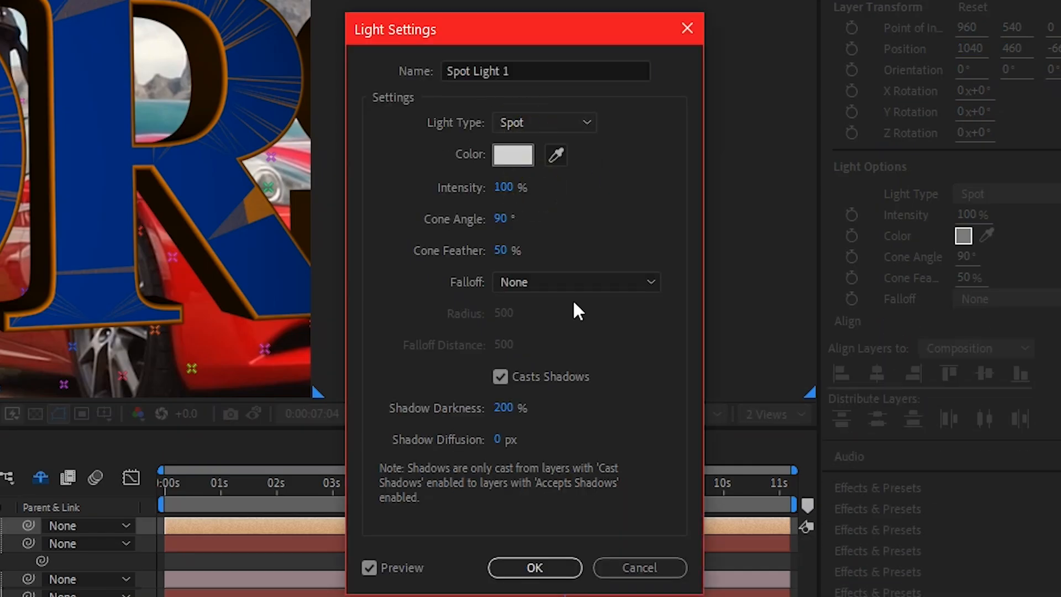
pyautogui.click(534, 567)
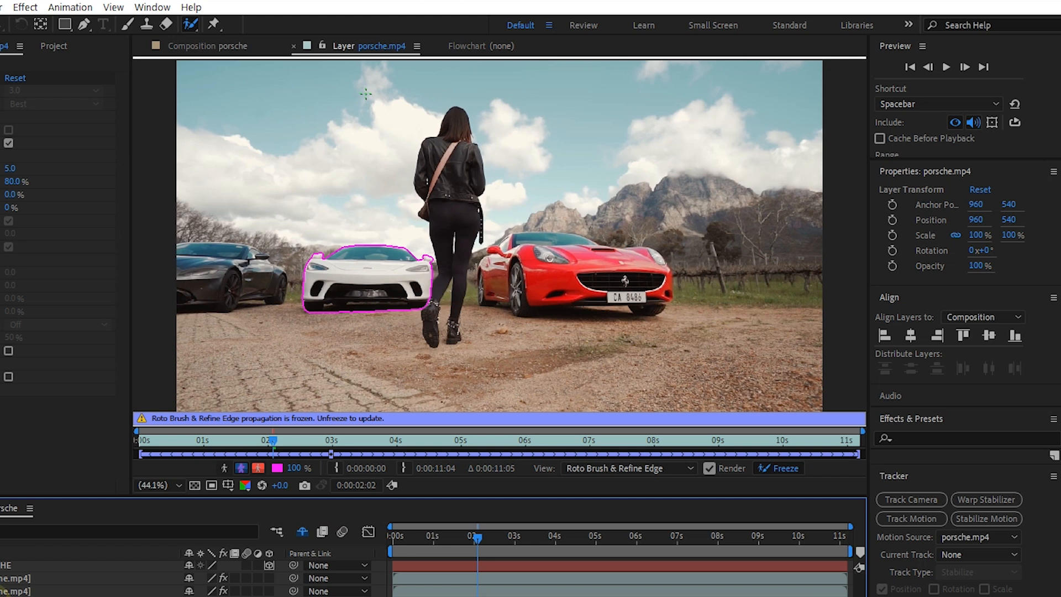
# Step: Return to the composition and set preview resolution to Quarter
pyautogui.click(206, 45)
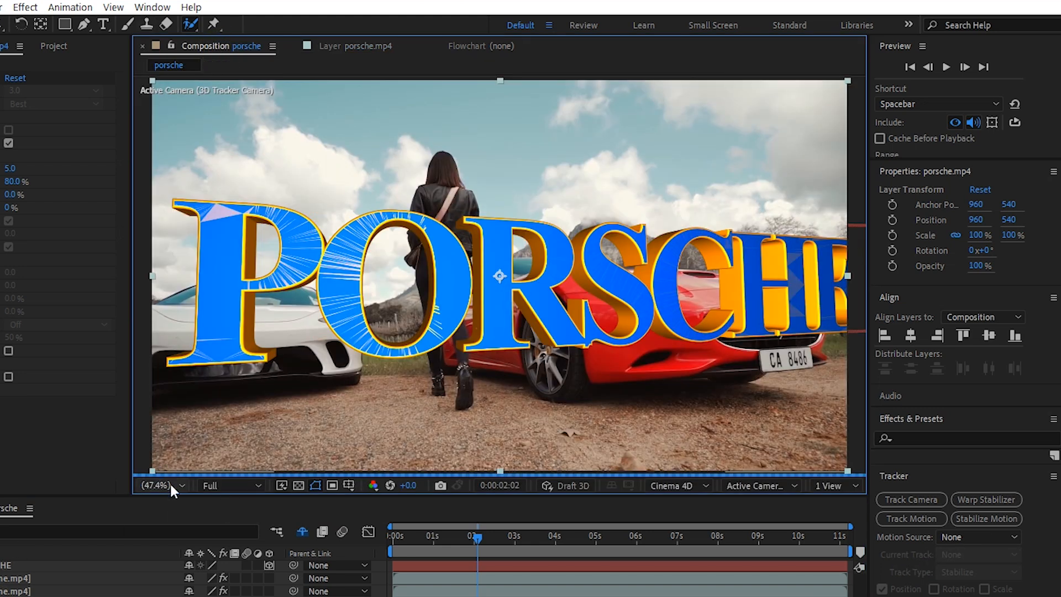
pyautogui.click(160, 485)
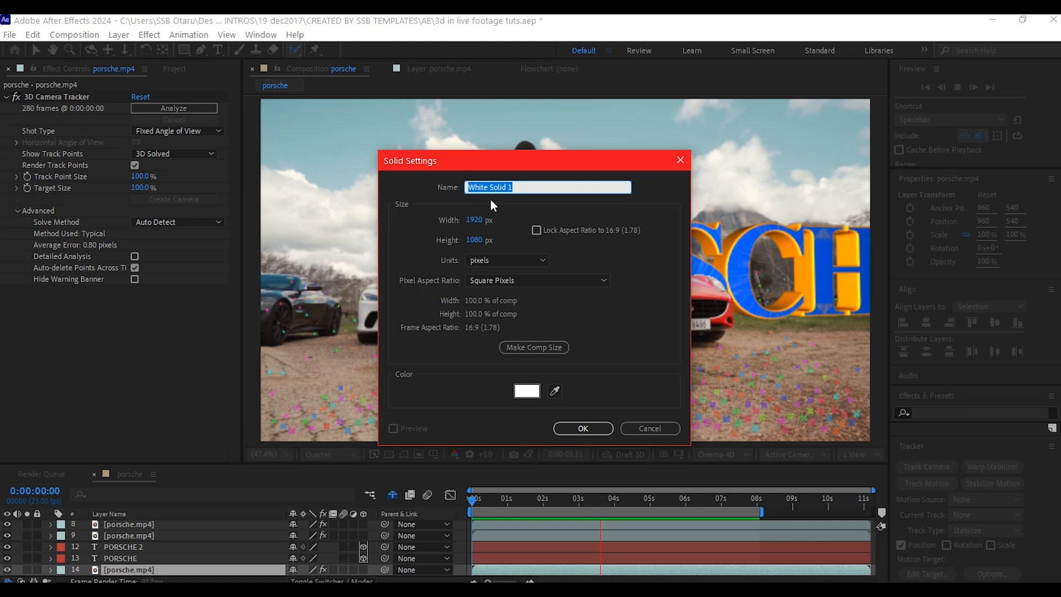
# Step: Name the white solid 'shadow' and open the layer's blending Mode dropdown
pyautogui.write('shadow')
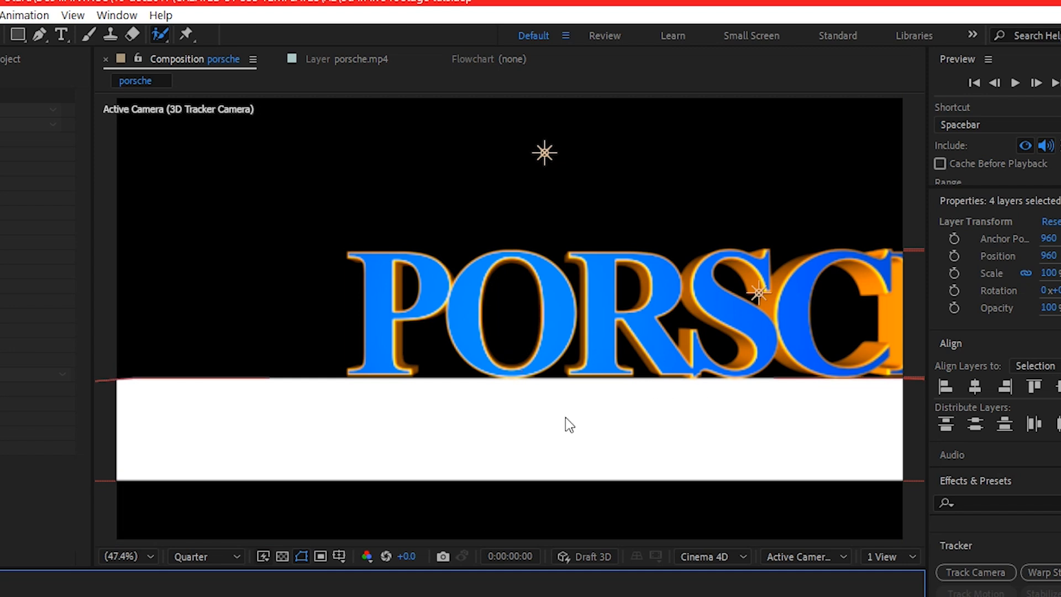
pyautogui.click(301, 547)
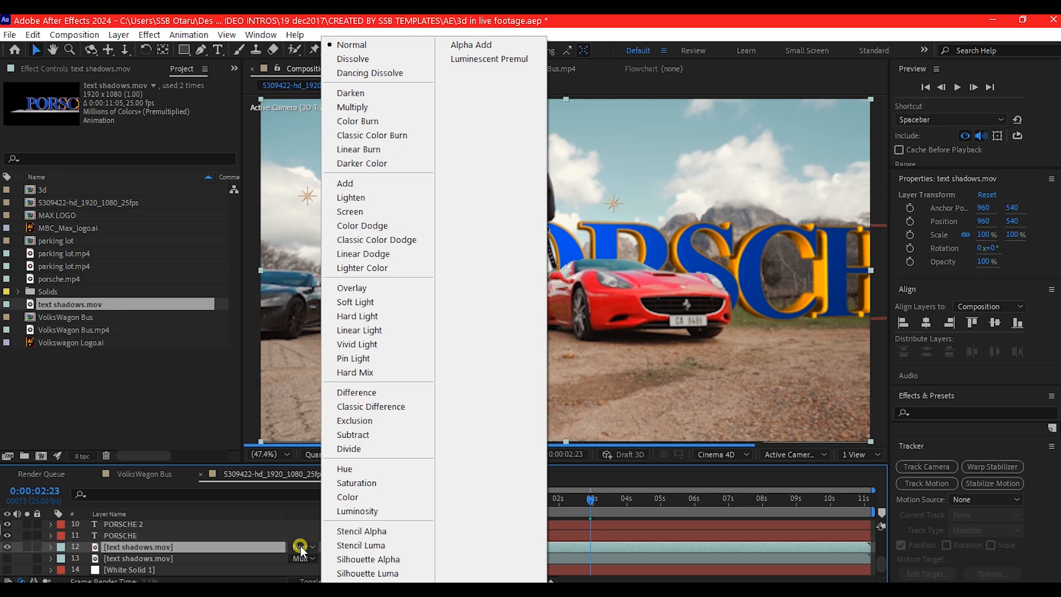
pyautogui.moveTo(362, 163)
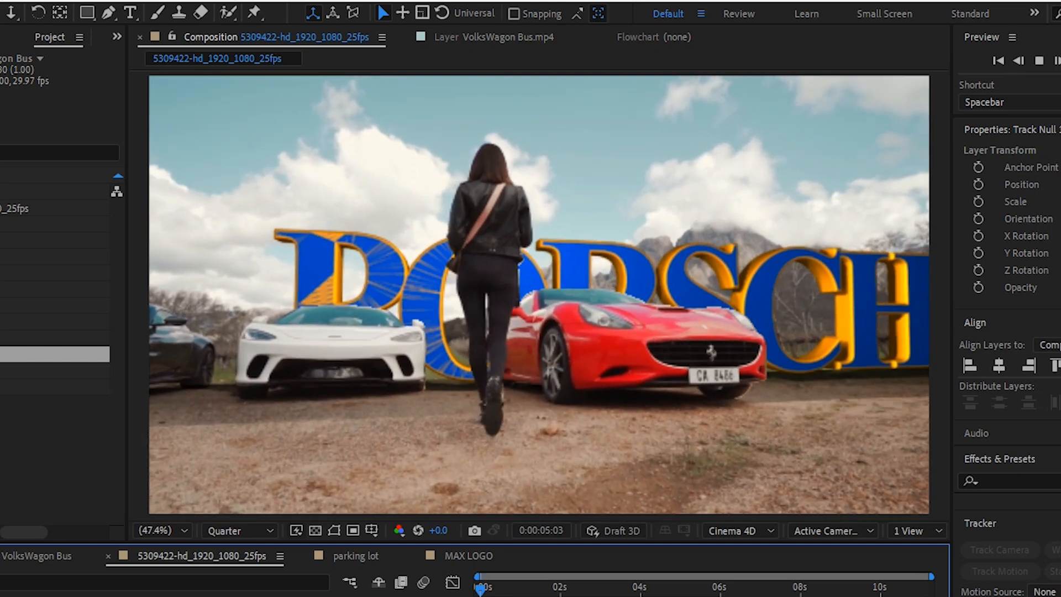
# Step: Preview the final composite from the start
pyautogui.click(481, 587)
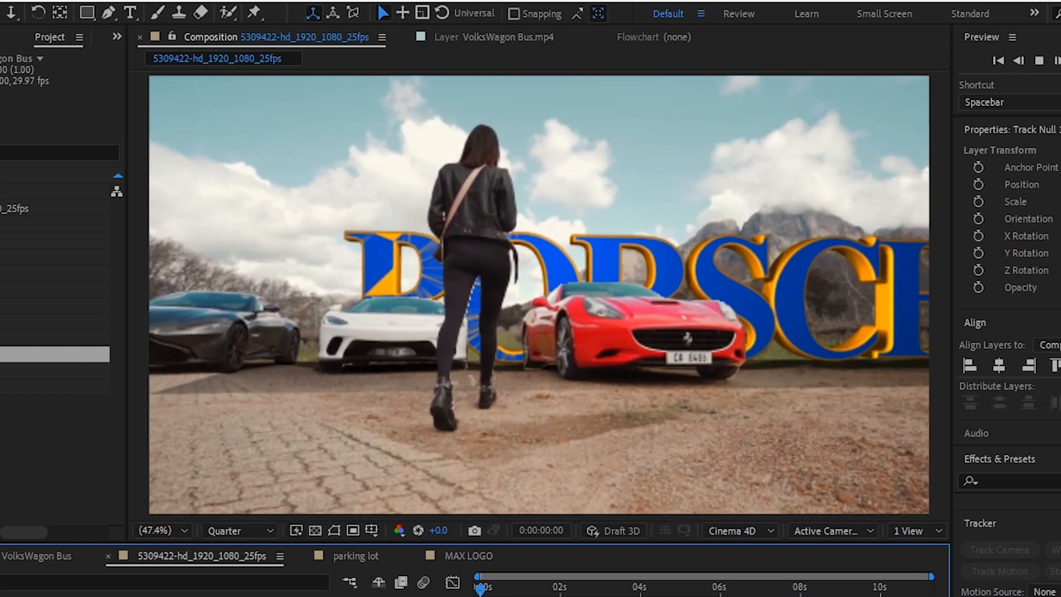